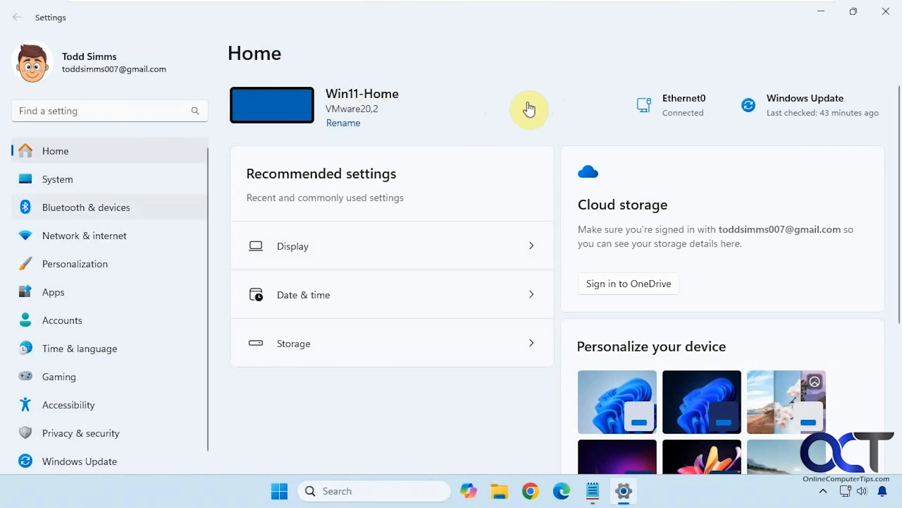
mouse_move(344, 136)
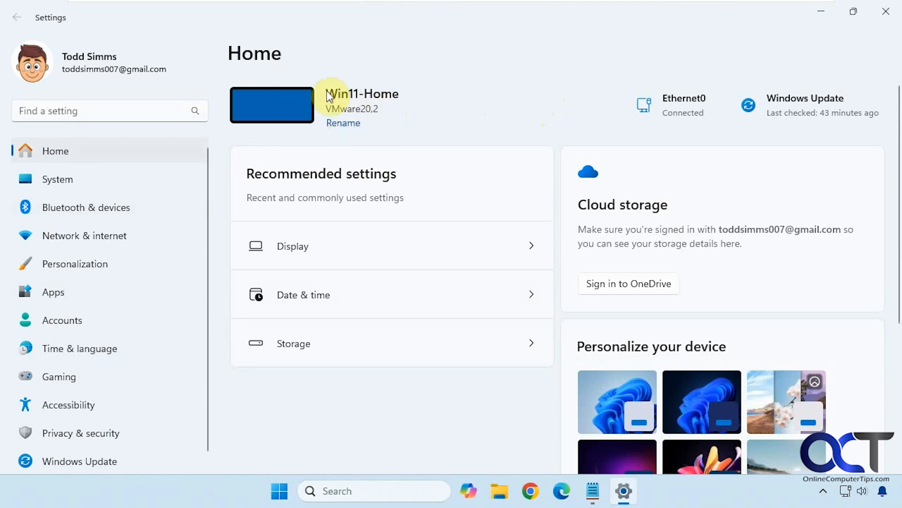
mouse_move(419, 108)
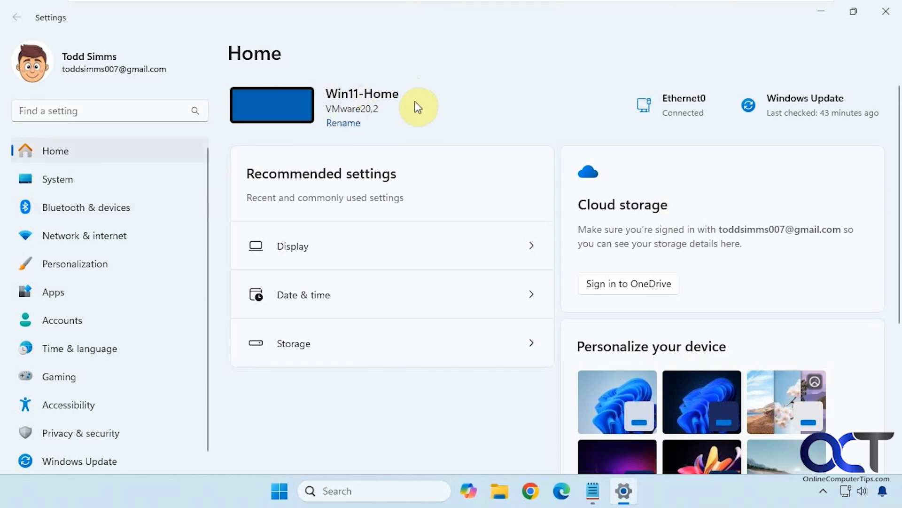
mouse_move(382, 117)
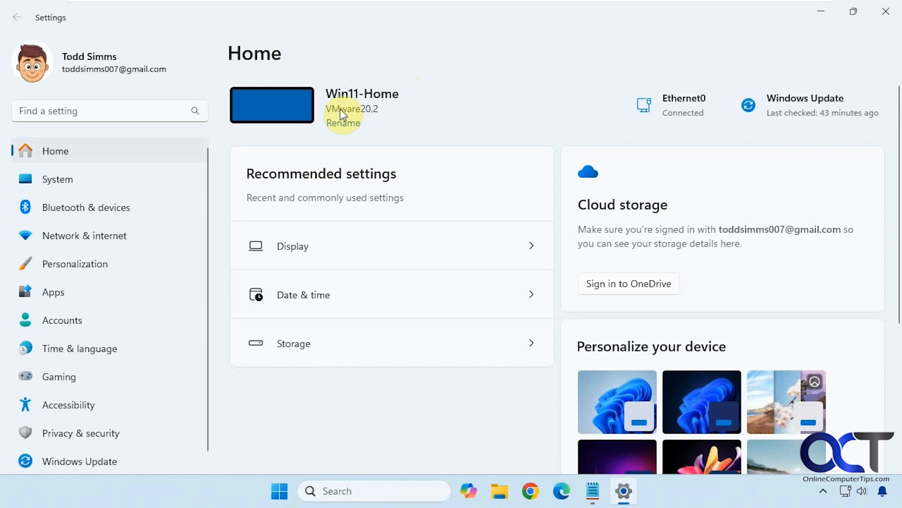
mouse_move(385, 112)
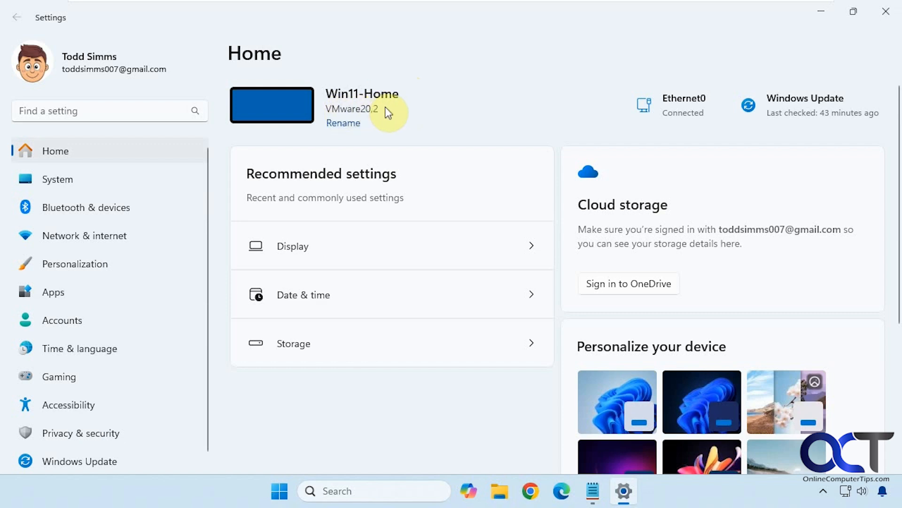
mouse_move(343, 123)
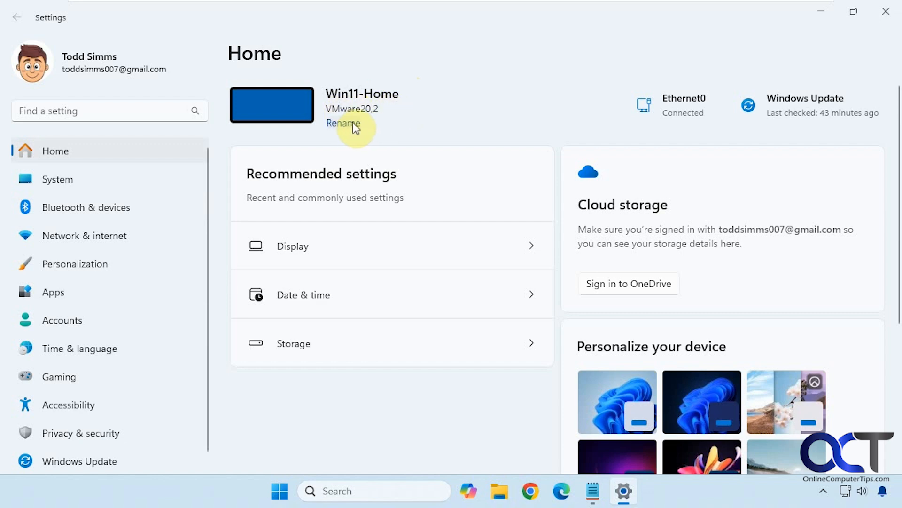
- Cancel the PC rename dialog, then launch regedit and approve its User Account Control prompt
left_click(343, 124)
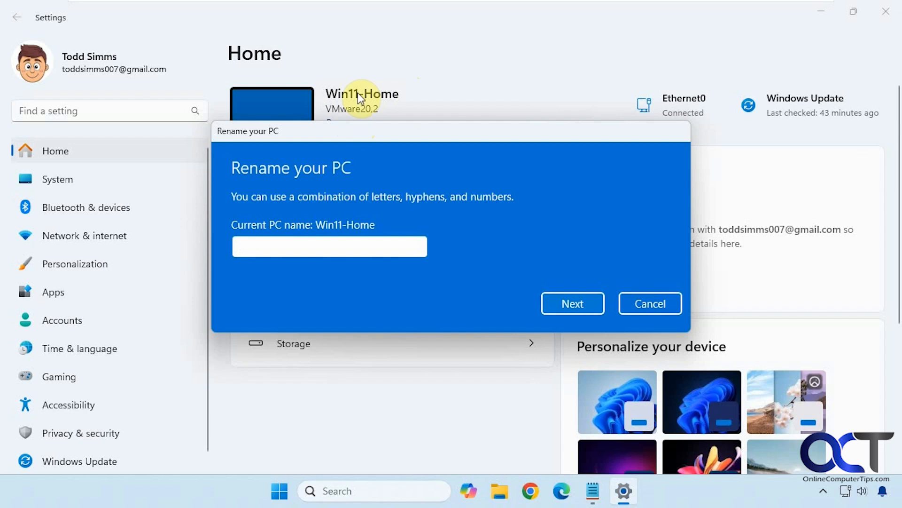
mouse_move(380, 113)
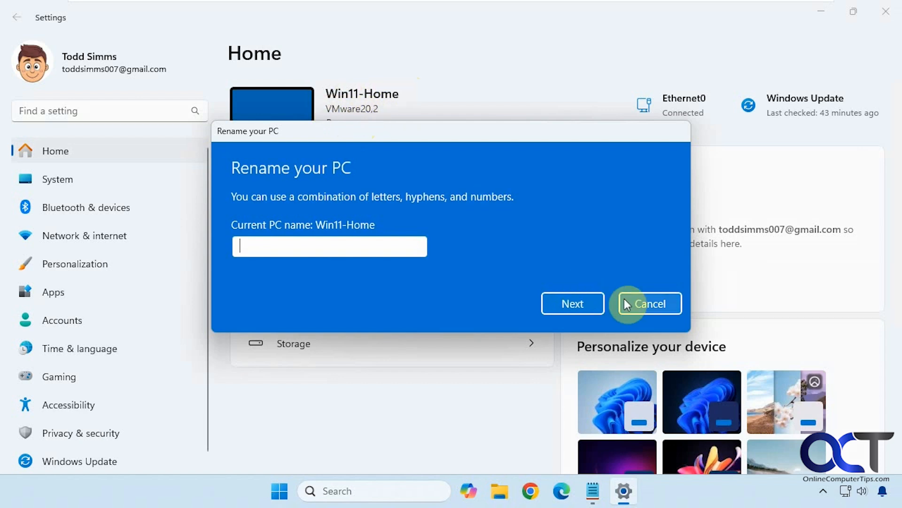
left_click(647, 303)
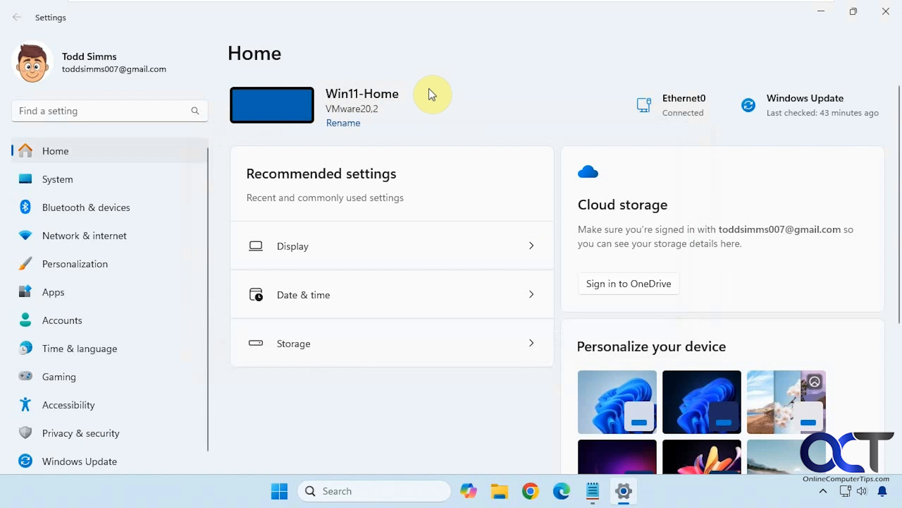
mouse_move(851, 46)
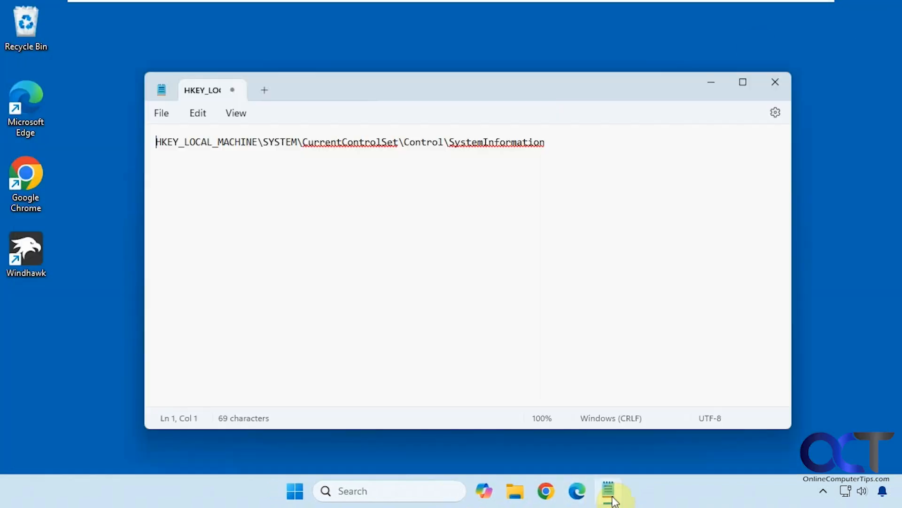
mouse_move(555, 141)
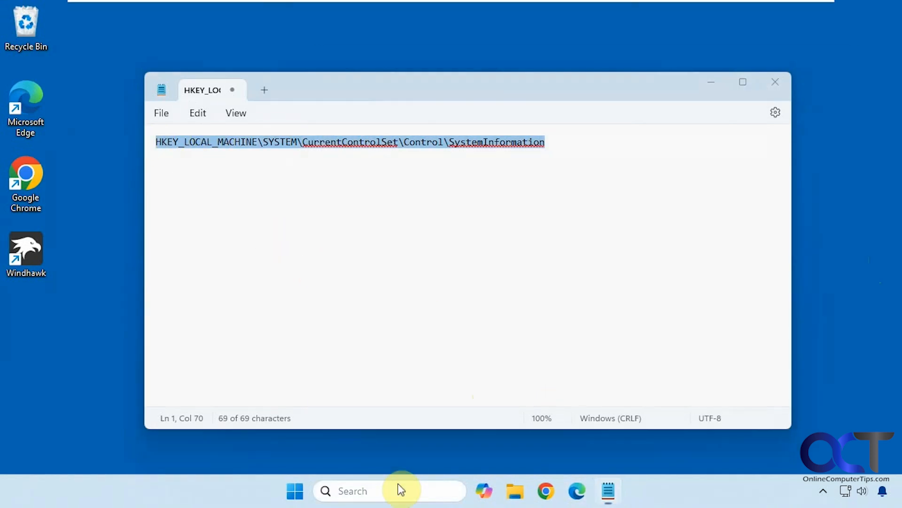
type("registry Editor")
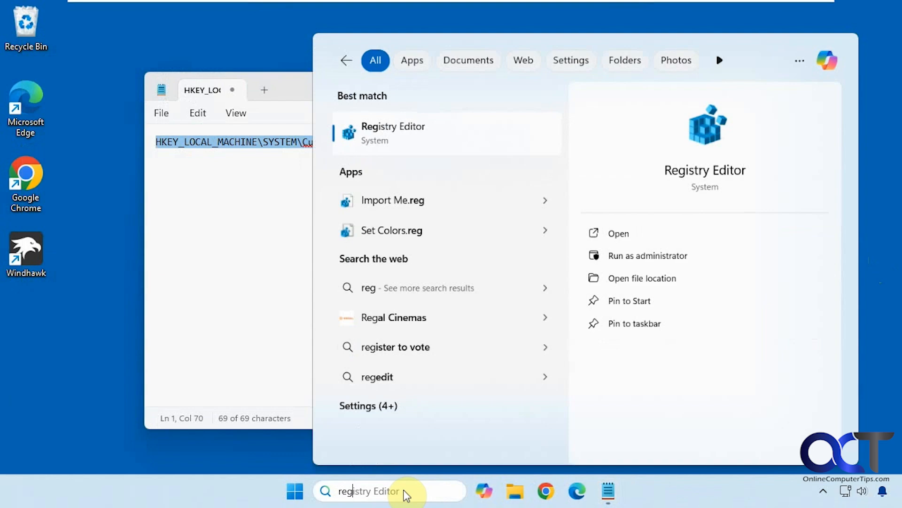
type("regedit")
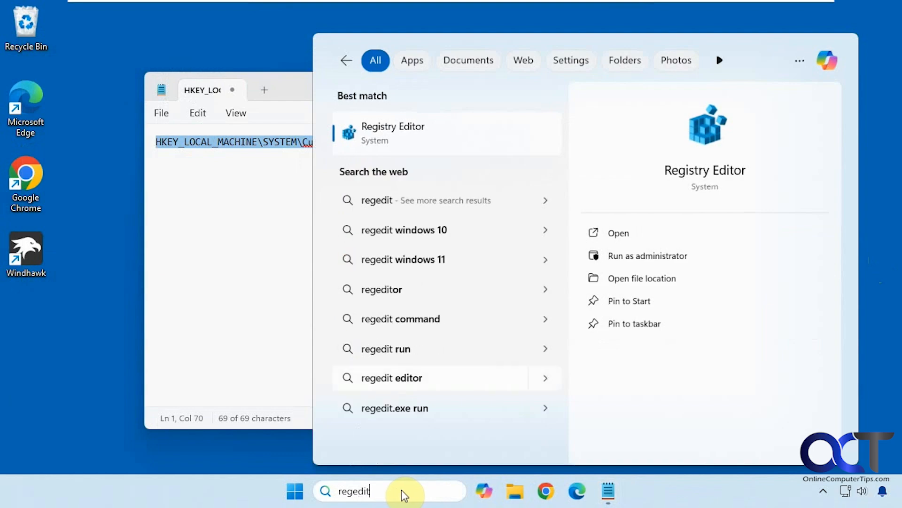
left_click(392, 132)
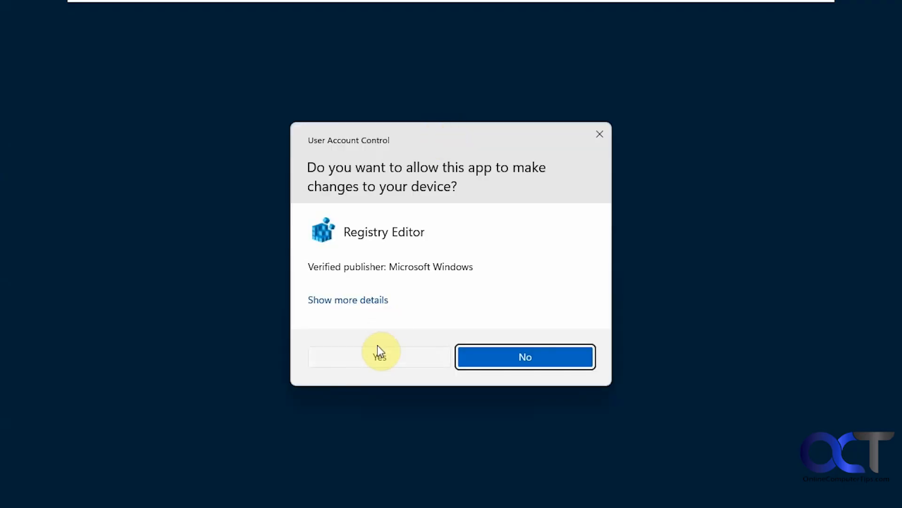
left_click(379, 356)
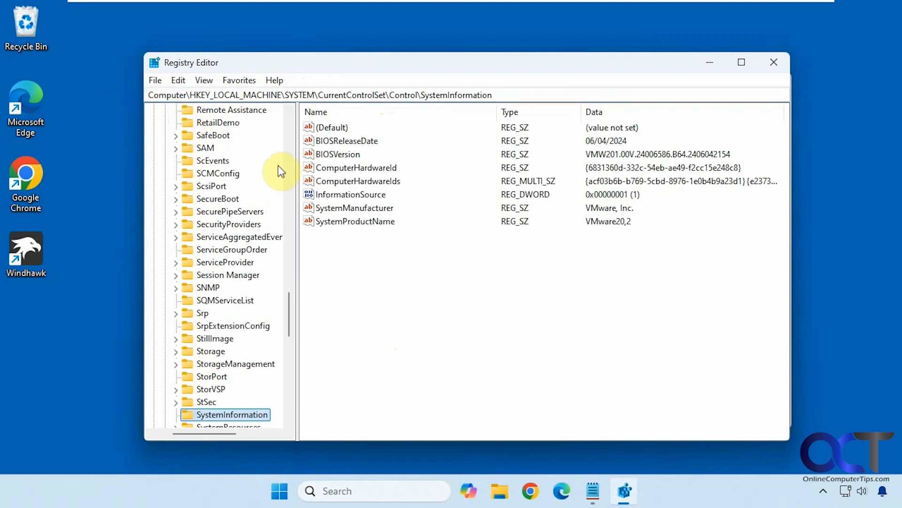
mouse_move(354, 225)
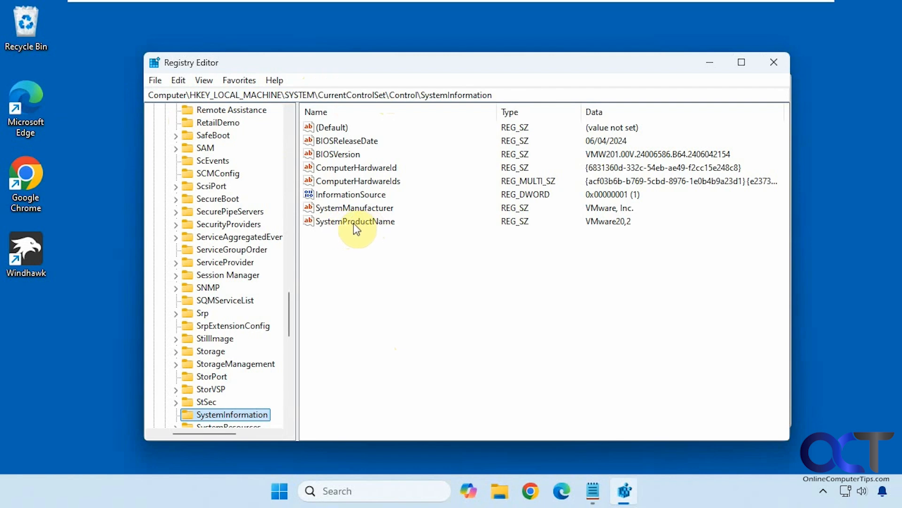
- Replace SystemProductName's data VMware20,2 with Dell 2524DX and save it
double_click(356, 221)
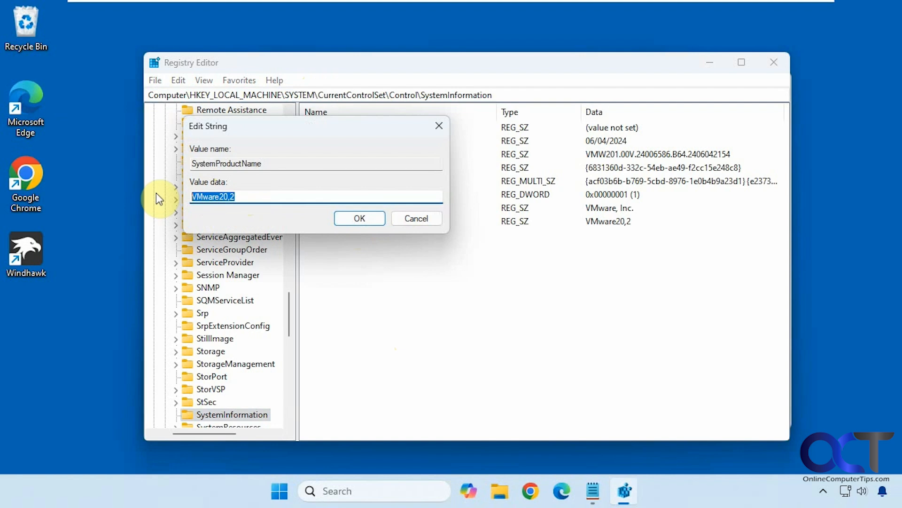
type("Dell 2524D")
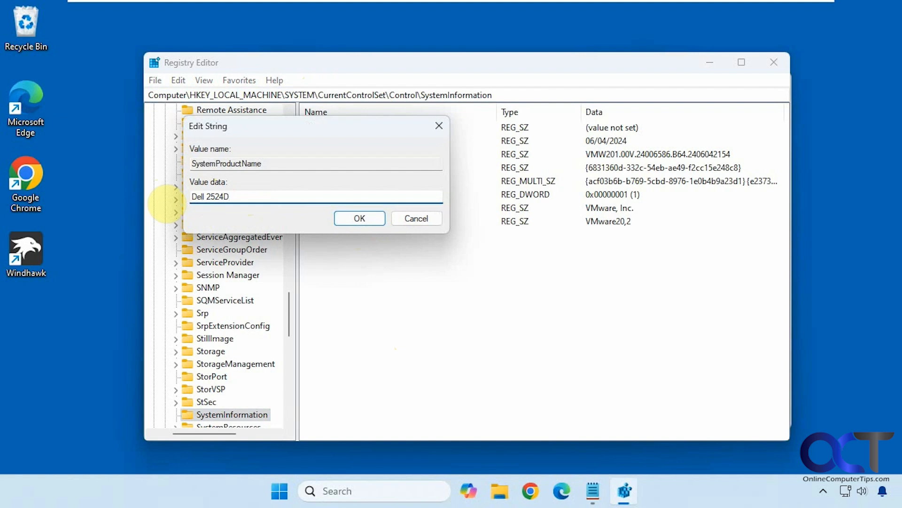
type("X")
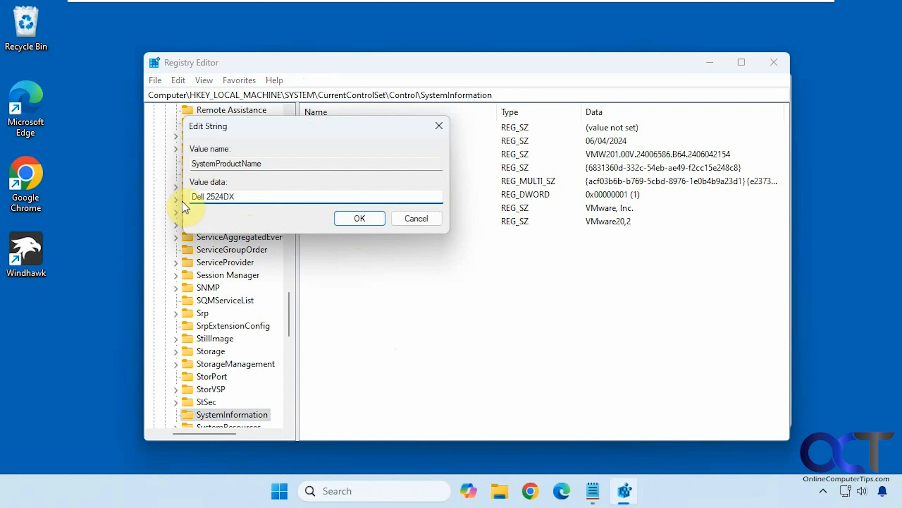
mouse_move(283, 195)
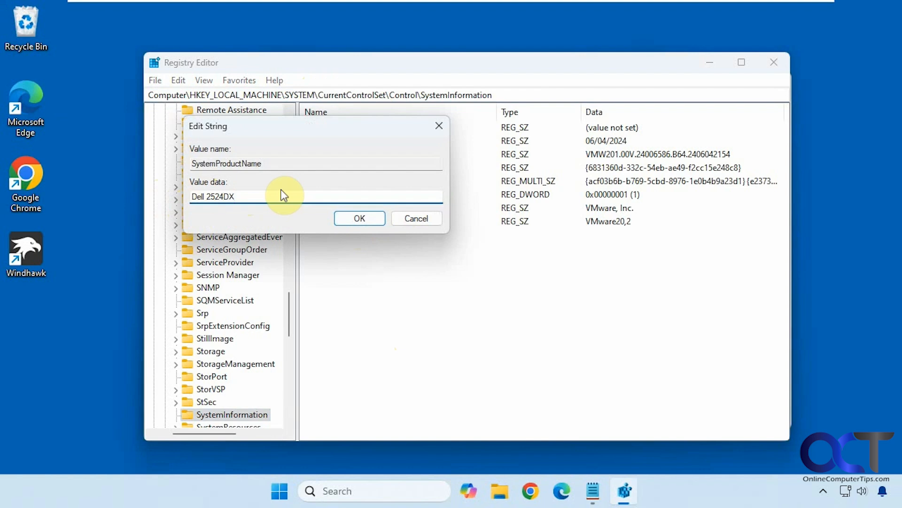
left_click(358, 218)
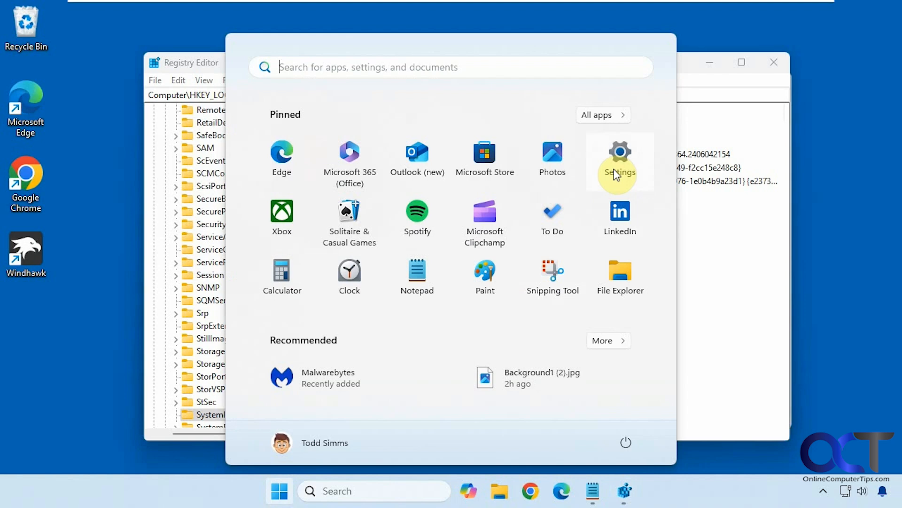
- Open Settings Home to see Dell 2524DX listed under Win11-Home
left_click(619, 161)
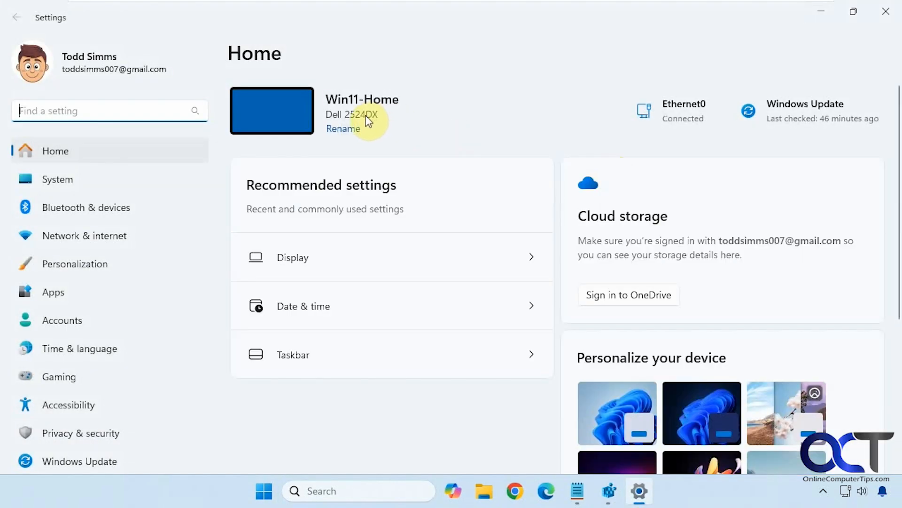
mouse_move(823, 16)
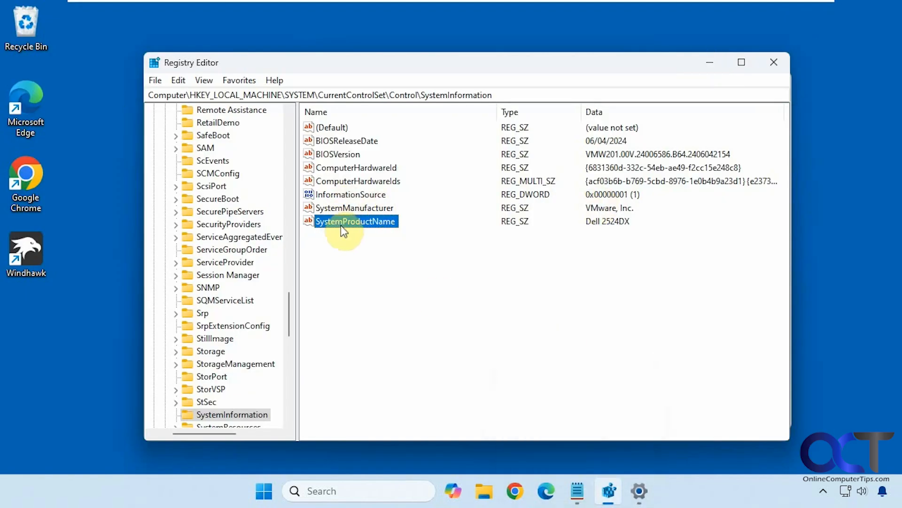
- Reopen the SystemProductName edit dialog to confirm its data reads Dell 2524DX
double_click(355, 221)
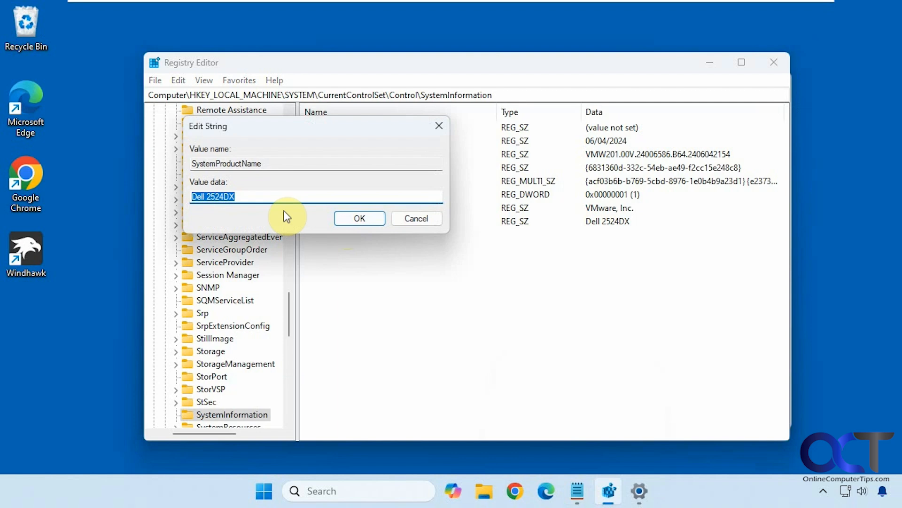
mouse_move(407, 303)
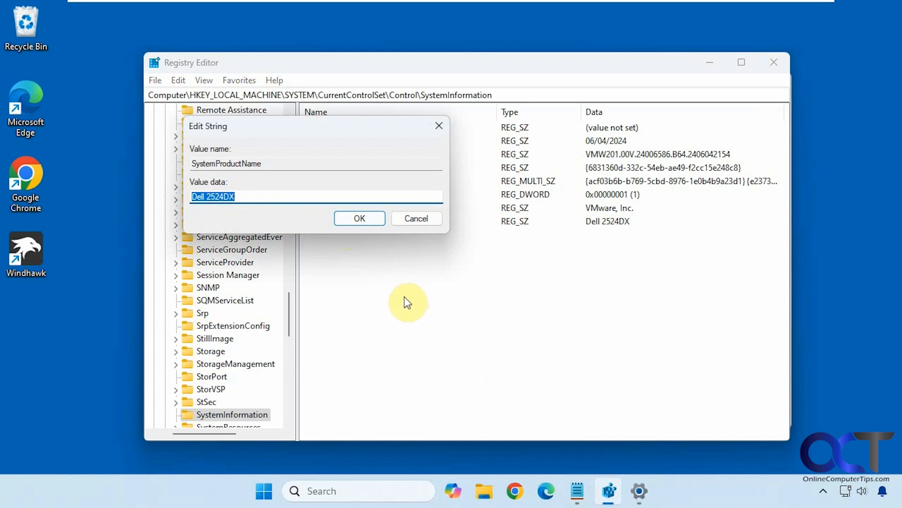